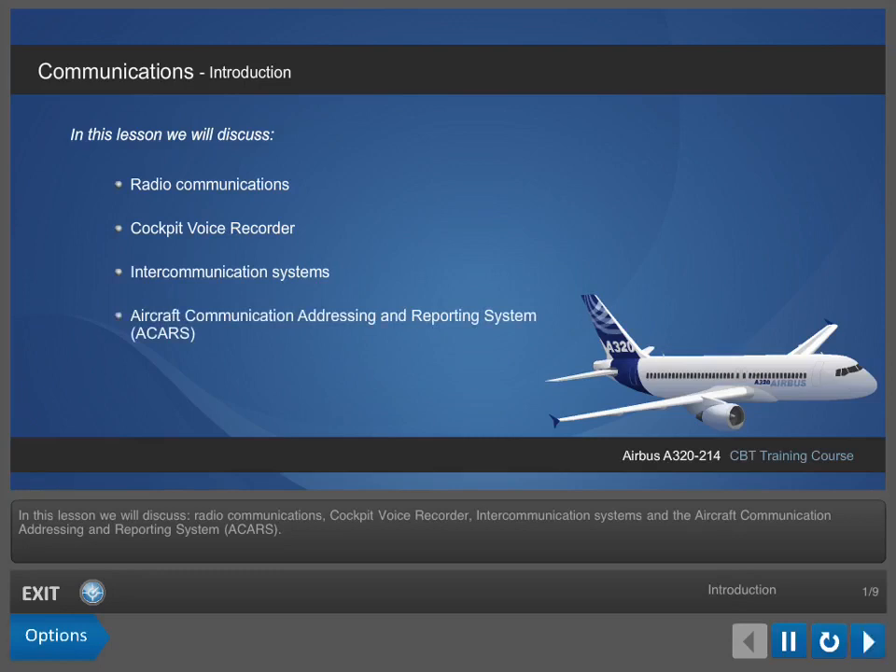
Advance past the radio overview, panel locations and press-to-talk slides to the loudspeaker slide 5/9
{"action": "left_click", "coordinate": [867, 641]}
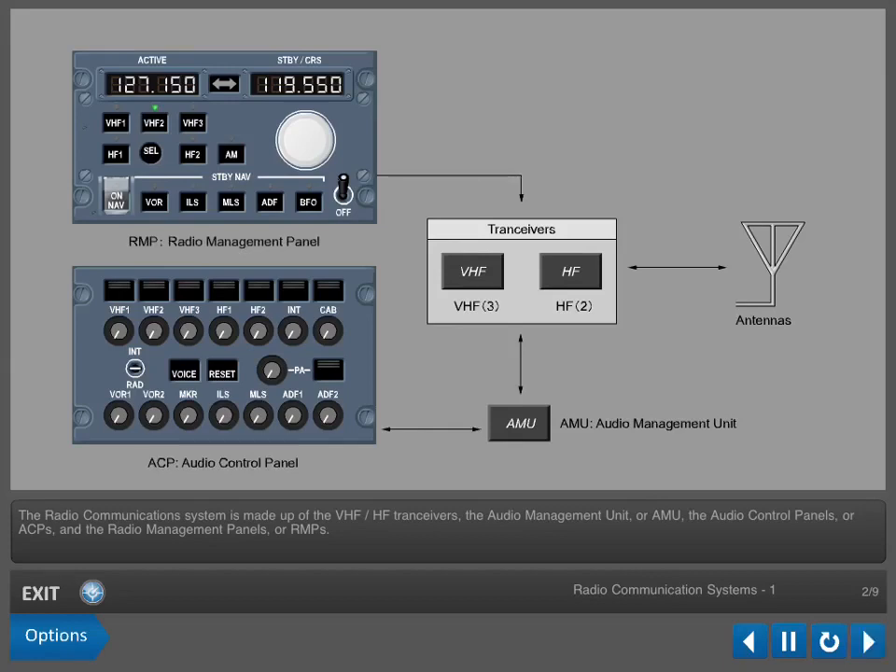
{"action": "left_click", "coordinate": [867, 642]}
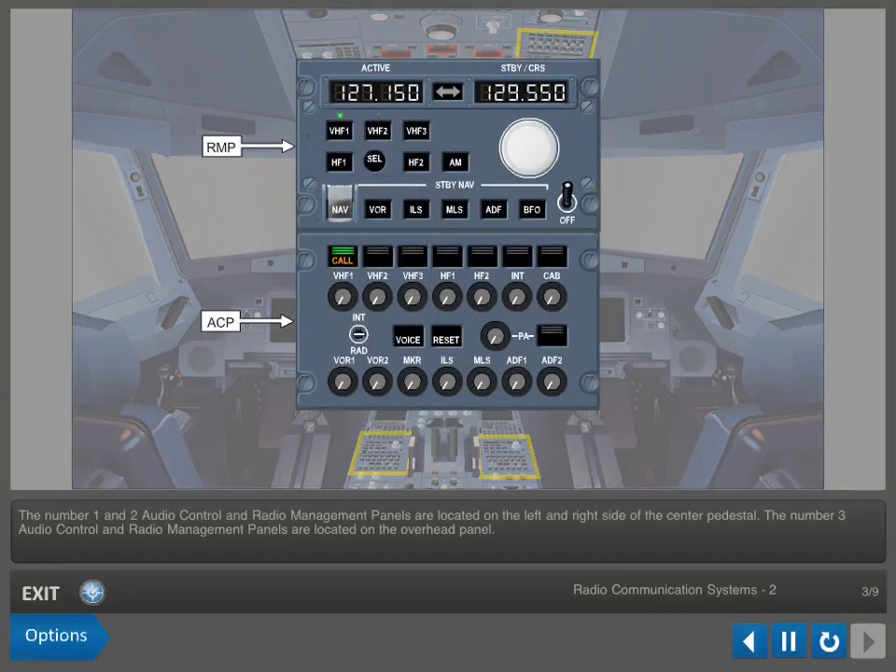
{"action": "left_click", "coordinate": [866, 641]}
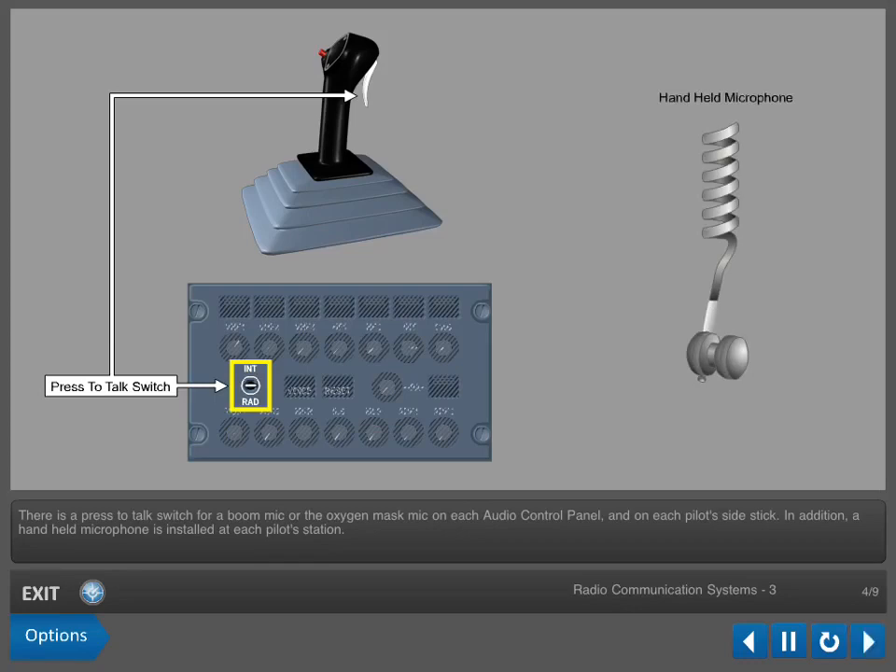
{"action": "left_click", "coordinate": [866, 642]}
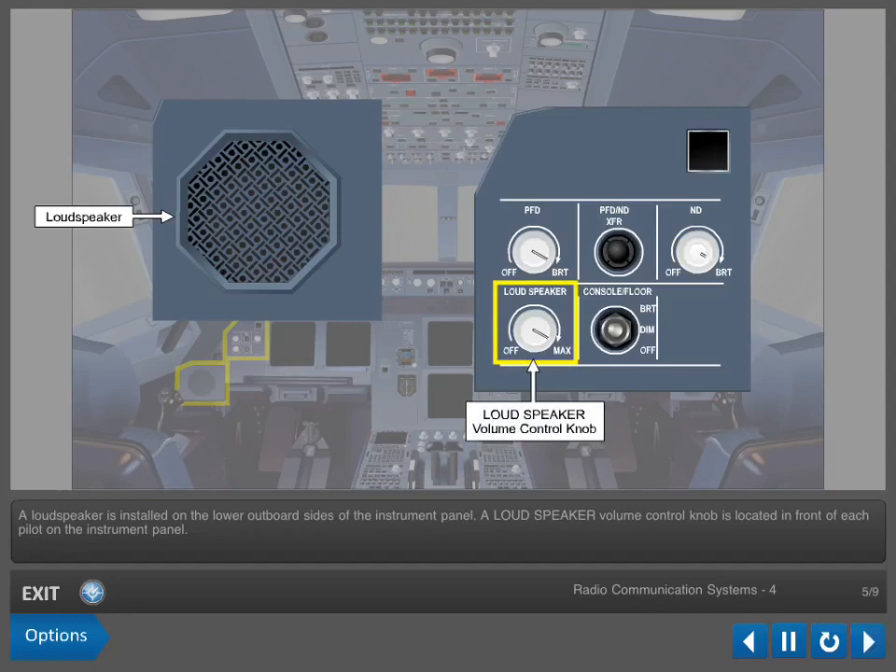
Move to slide 6/9 covering the Audio Management System and CIDS controls
{"action": "left_click", "coordinate": [866, 641]}
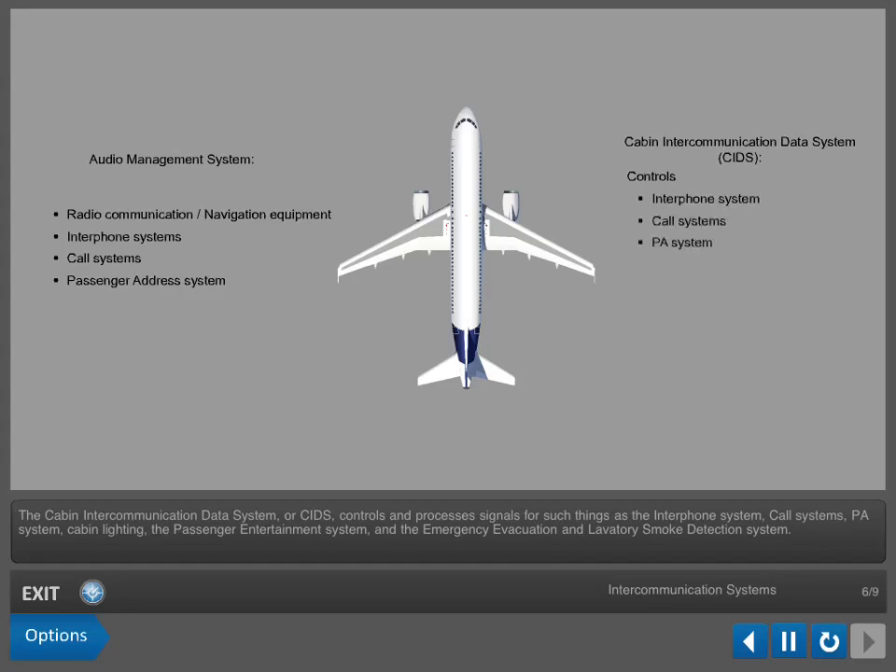
Move to slide 7/9, where the Cockpit Voice Recorder keeps the last two hours
{"action": "left_click", "coordinate": [865, 642]}
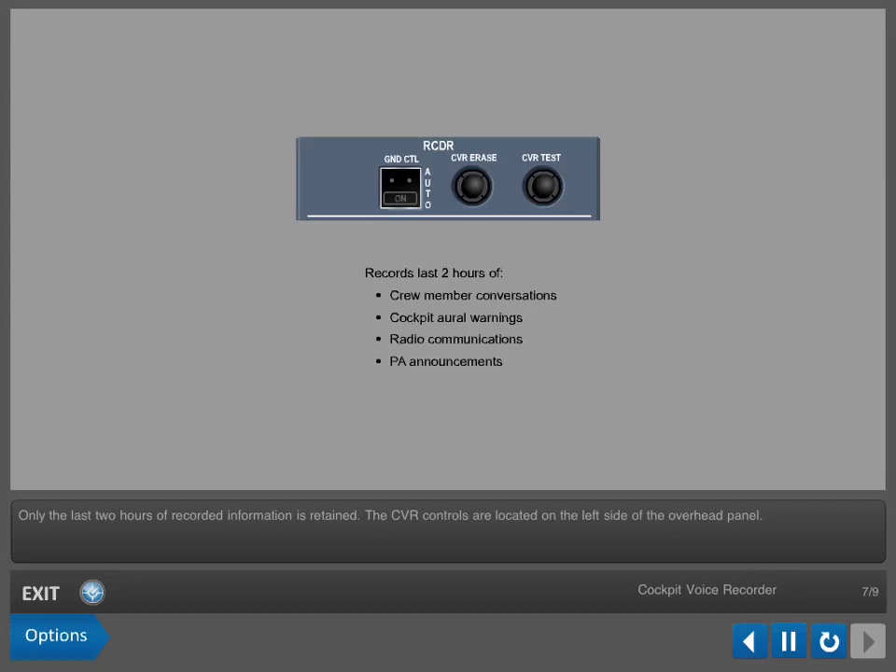
Step through the ACARS slide to the summary page, slide 9/9
{"action": "left_click", "coordinate": [866, 641]}
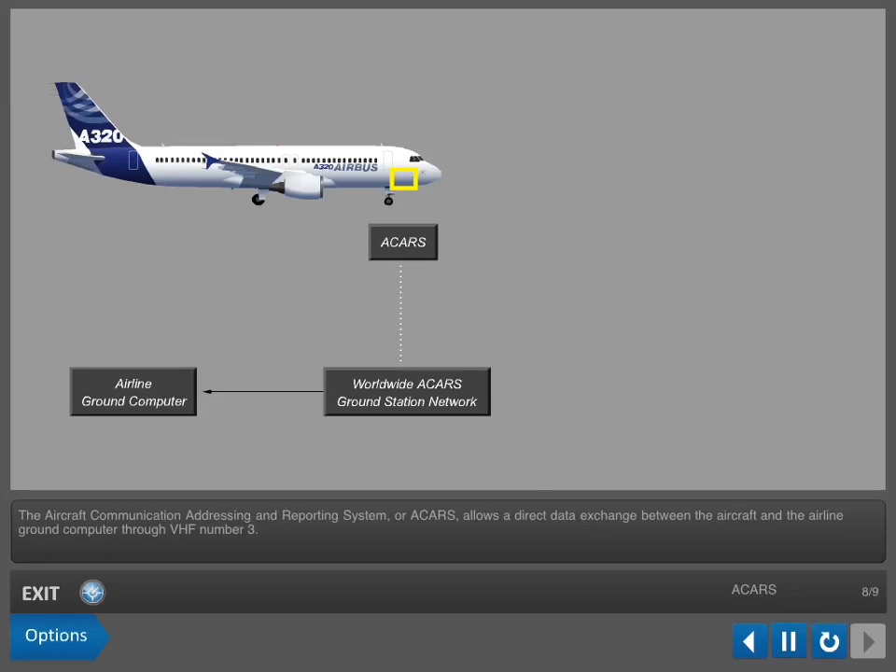
{"action": "left_click", "coordinate": [866, 641]}
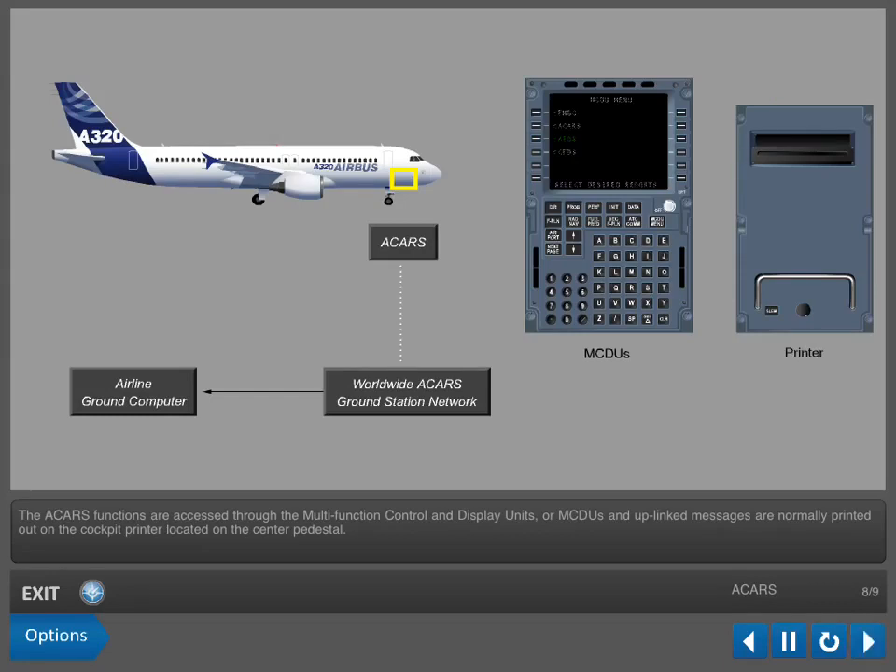
{"action": "left_click", "coordinate": [867, 642]}
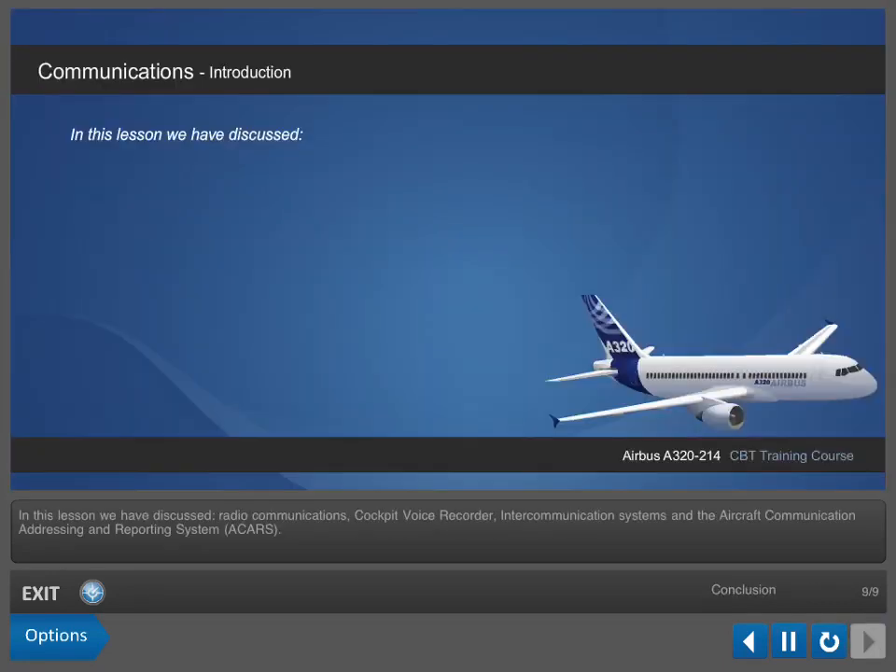